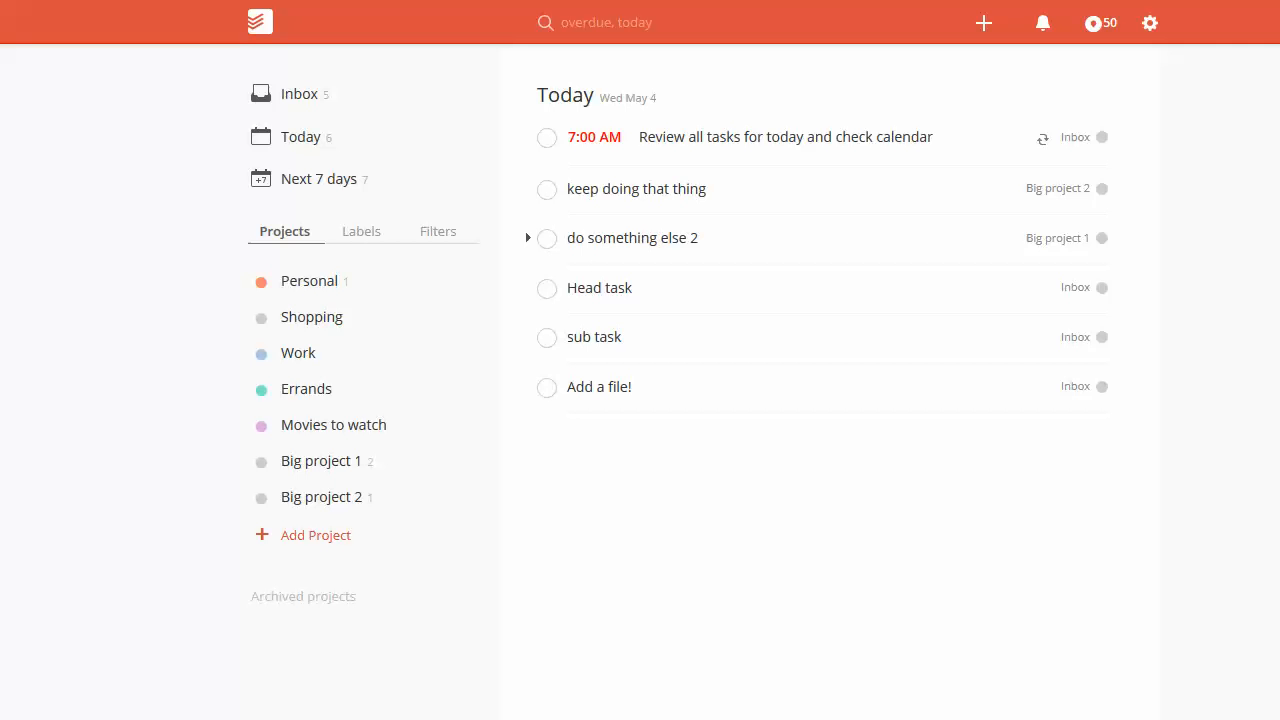
{"action": "mouse_move", "coordinate": [928, 112]}
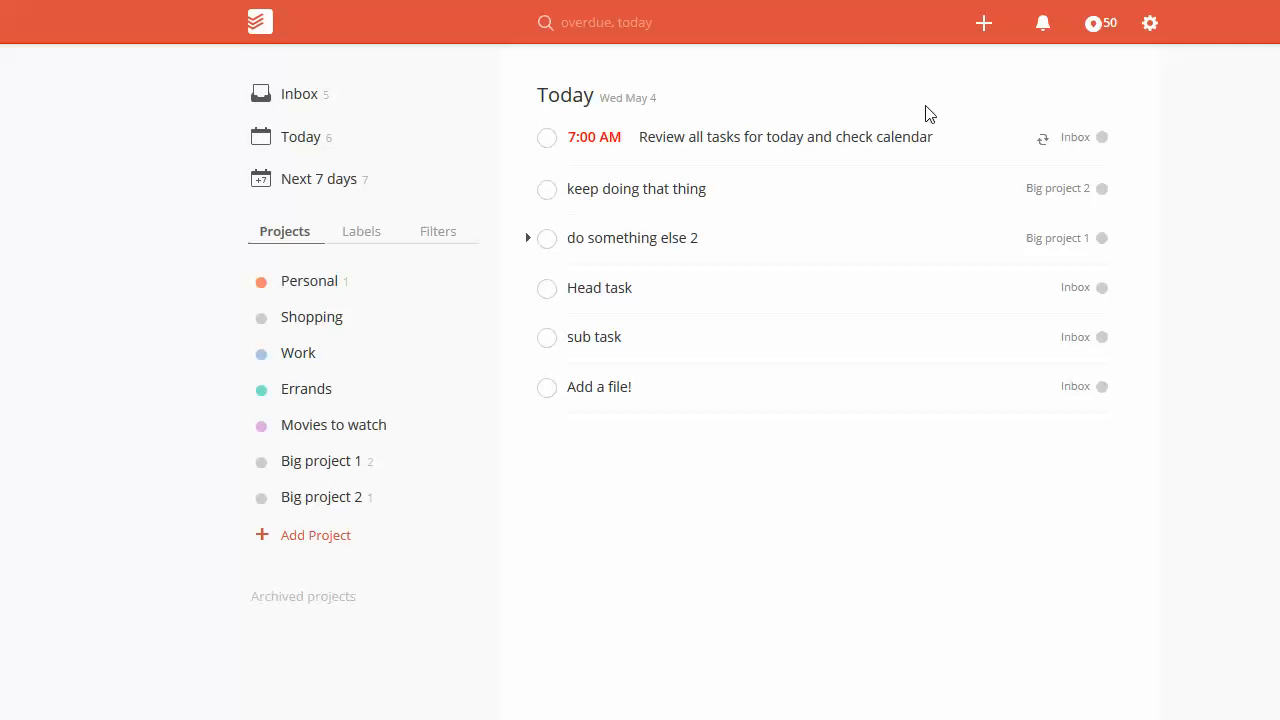
{"action": "mouse_move", "coordinate": [930, 109]}
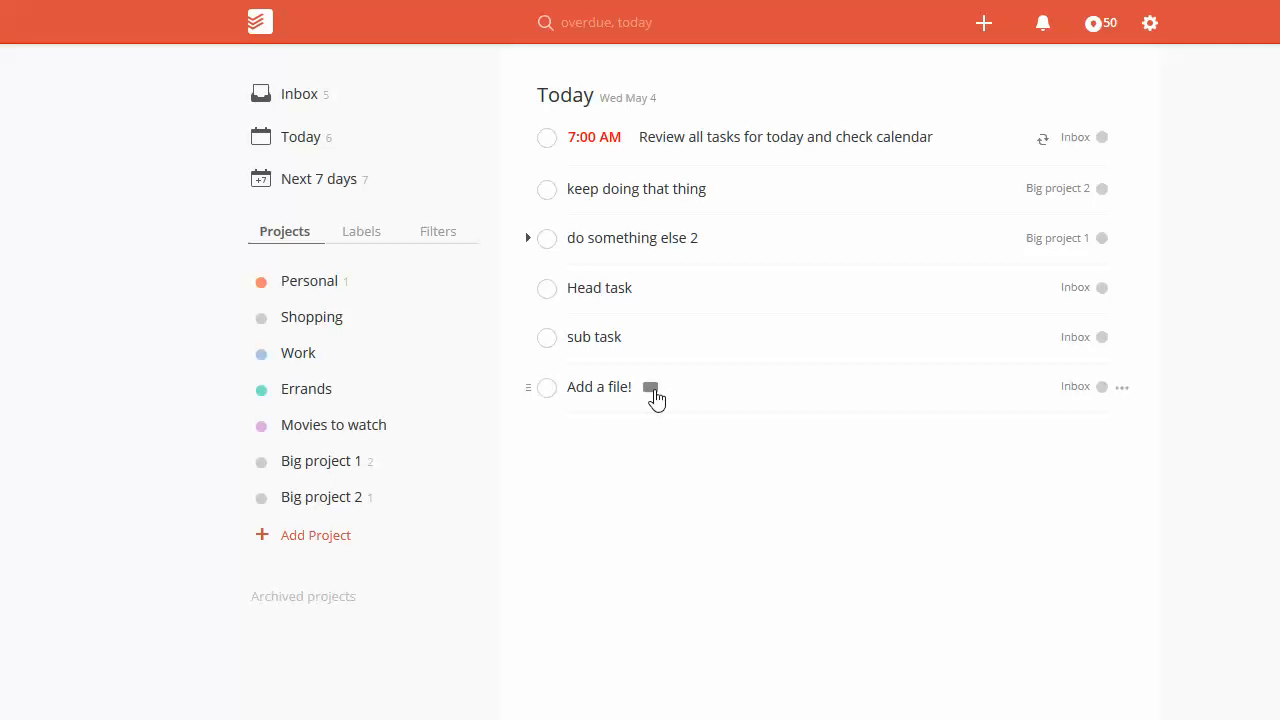
- Try adding a note to 'Add a file!', triggering the Premium Only notice
{"action": "left_click", "coordinate": [651, 388]}
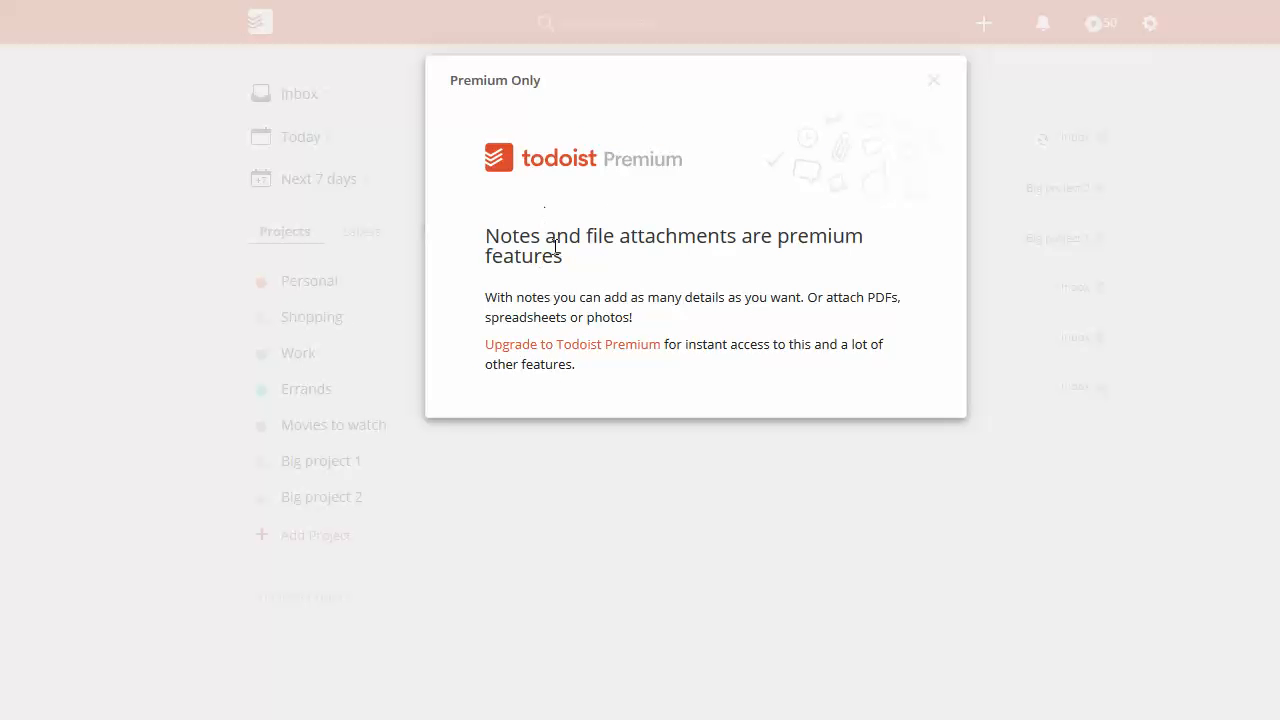
{"action": "mouse_move", "coordinate": [922, 147]}
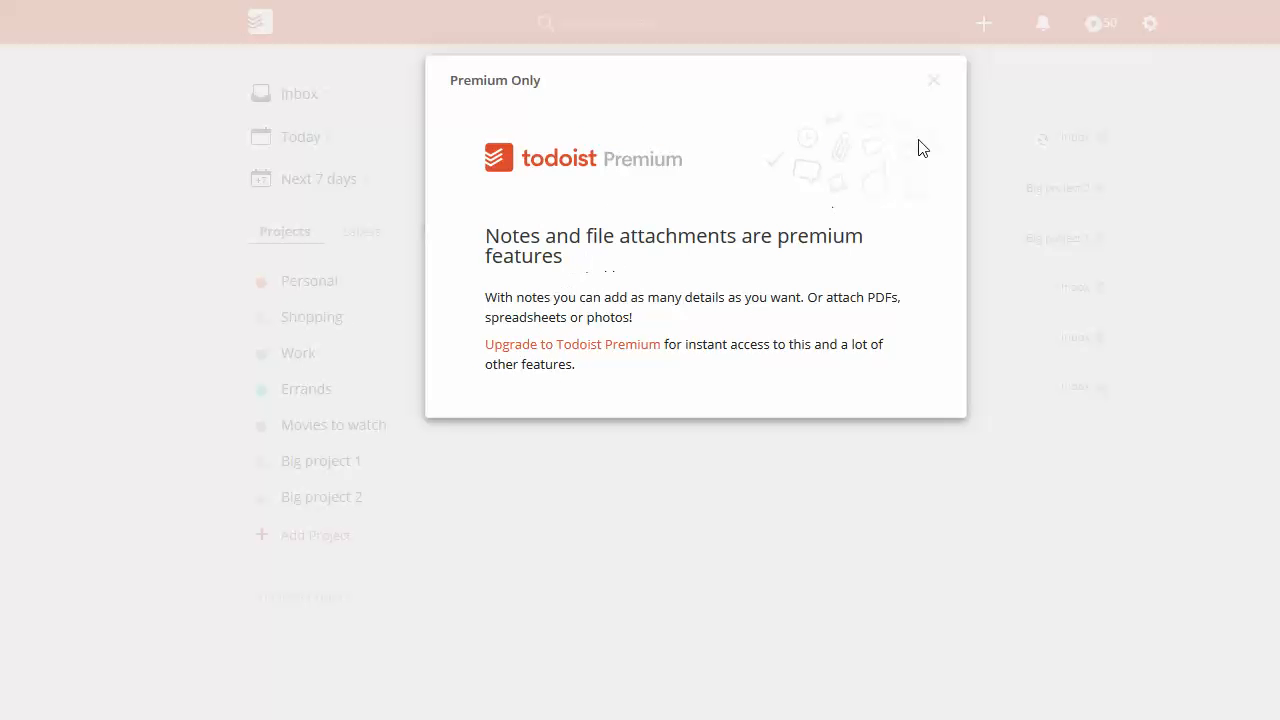
- Dismiss the Premium notice and append ' - ' plus the Evernote link to 'Add a file!'
{"action": "left_click", "coordinate": [933, 80]}
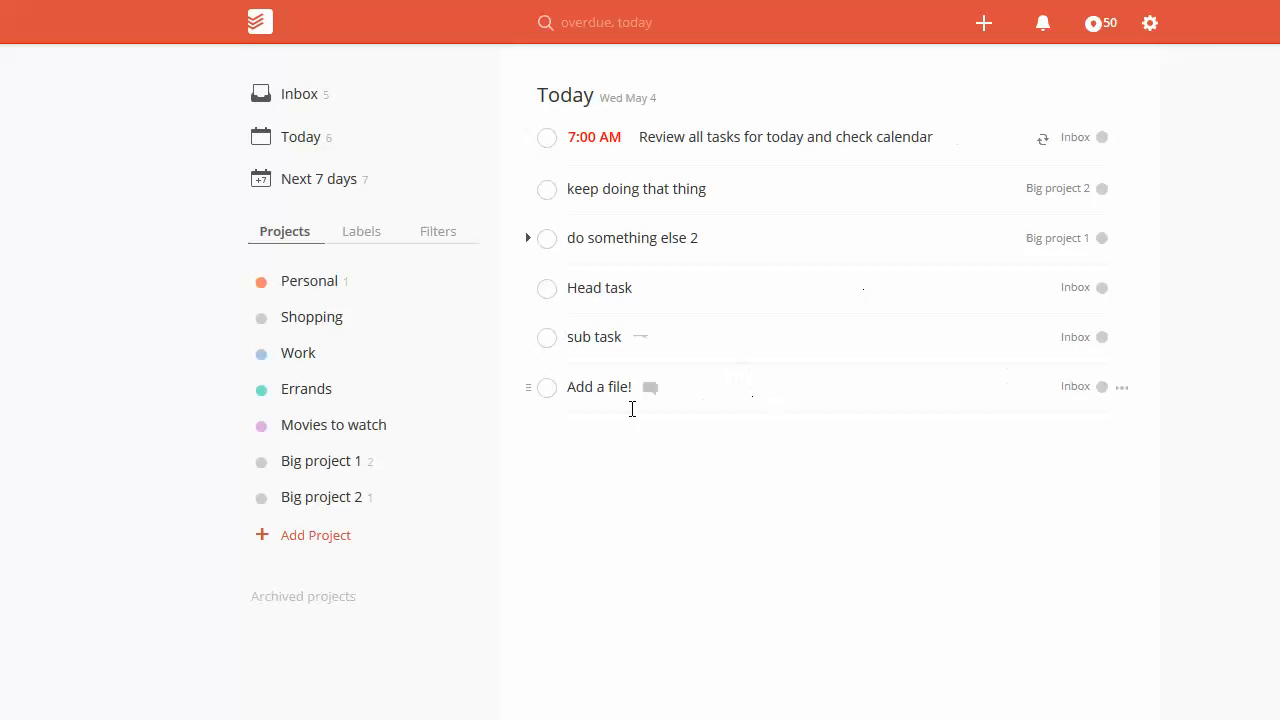
{"action": "left_click", "coordinate": [599, 387]}
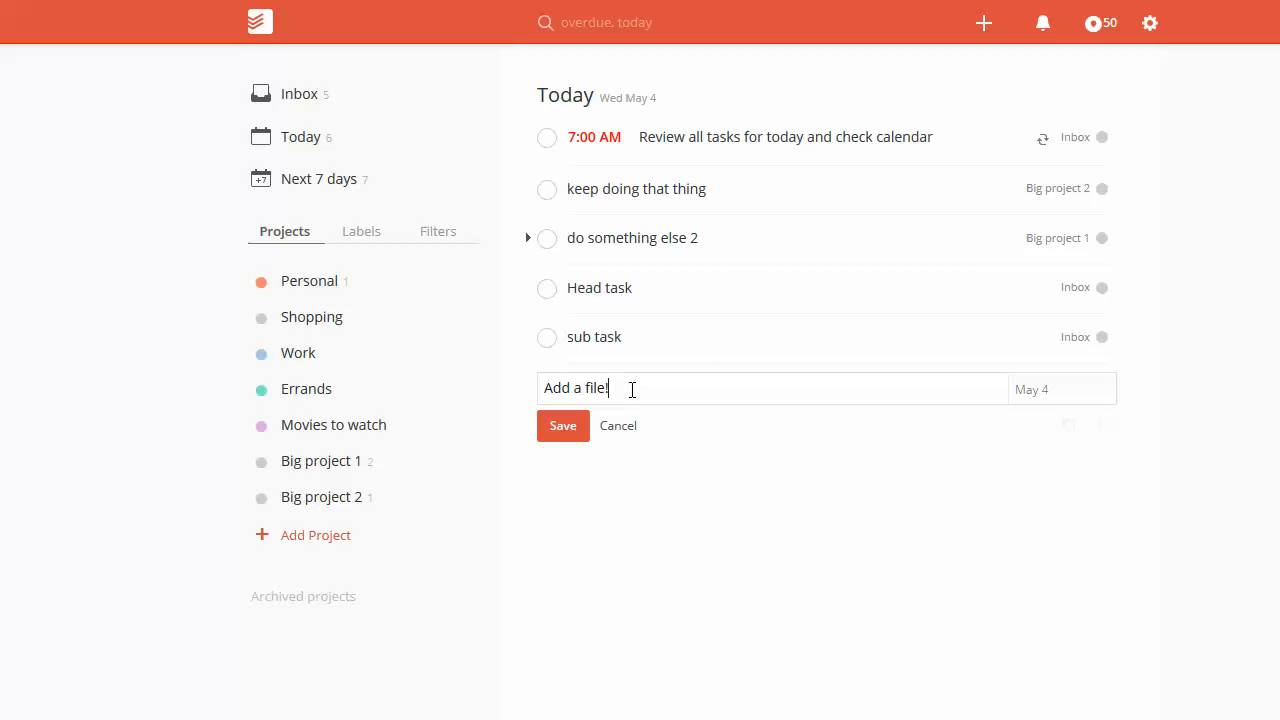
{"action": "type", "text": "-"}
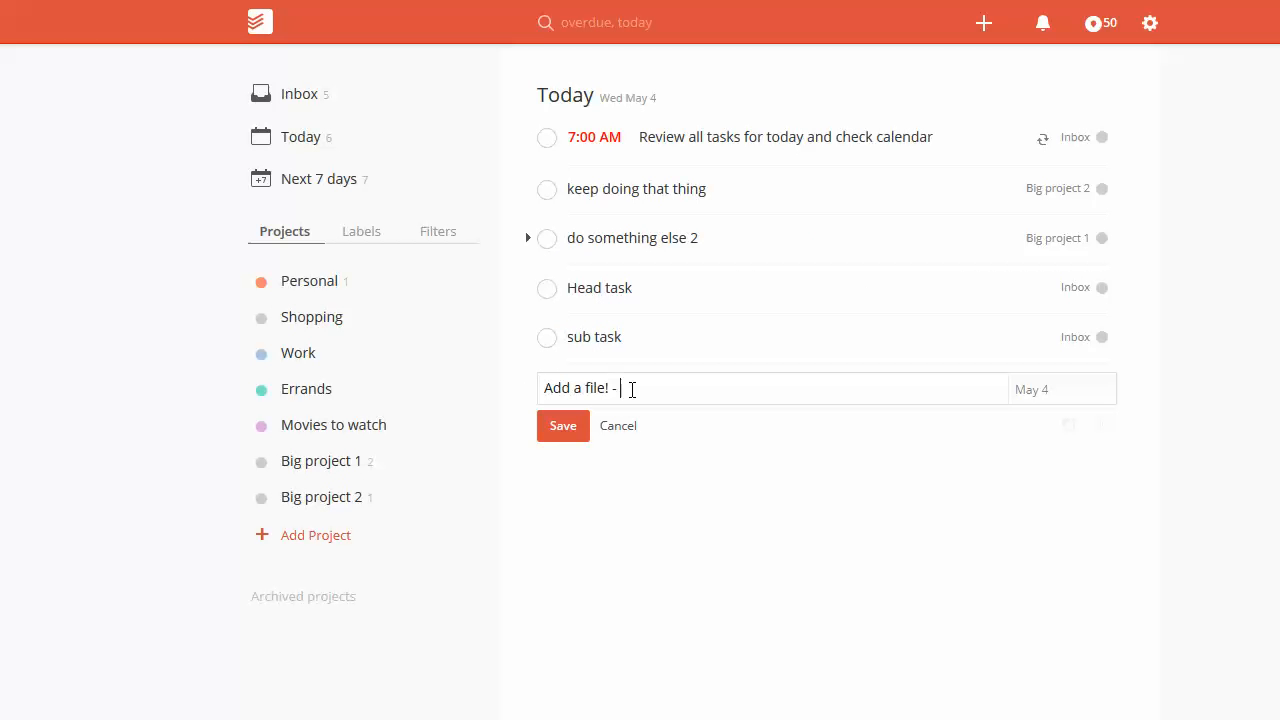
{"action": "key", "text": "Backspace"}
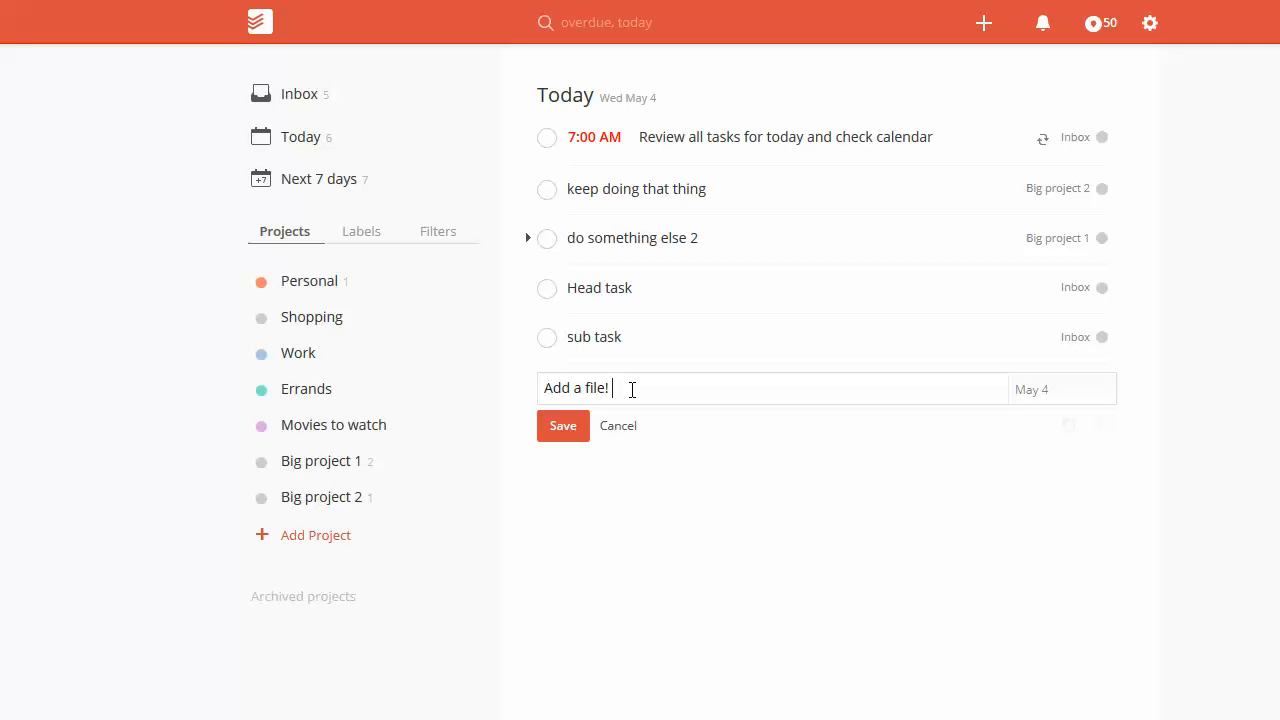
{"action": "type", "text": "-"}
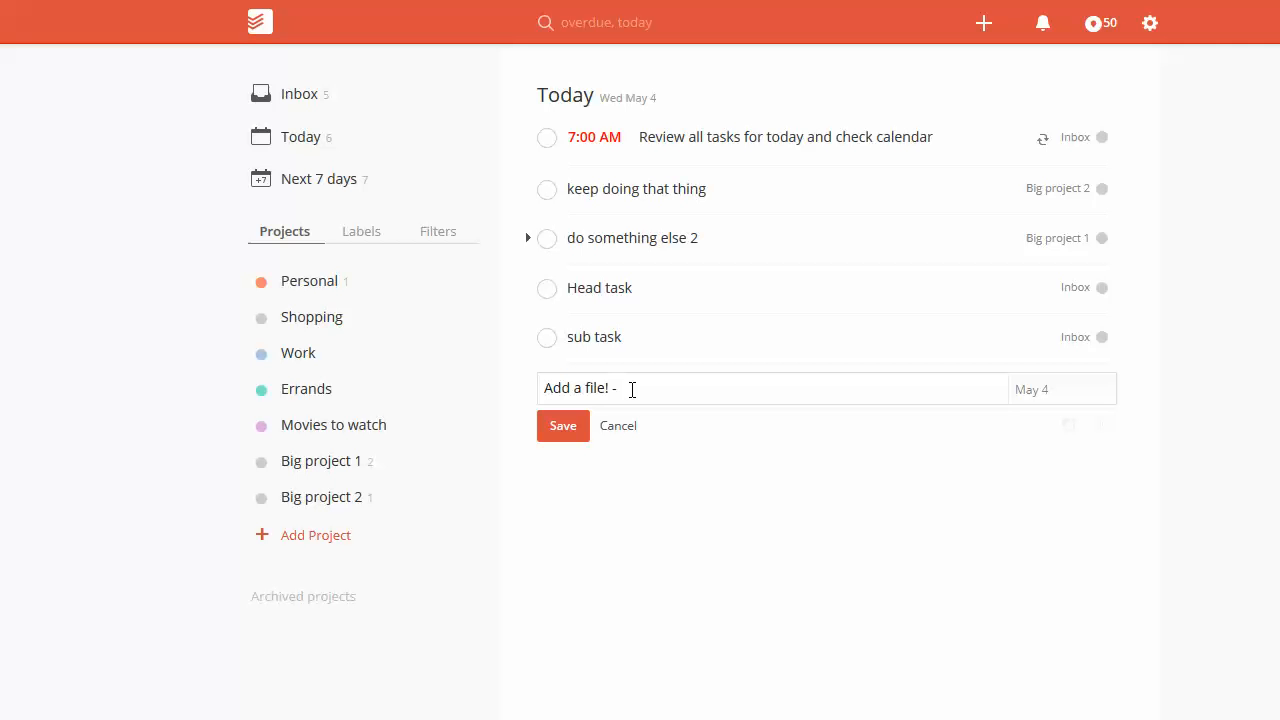
{"action": "type", "text": "http://evernote.co"}
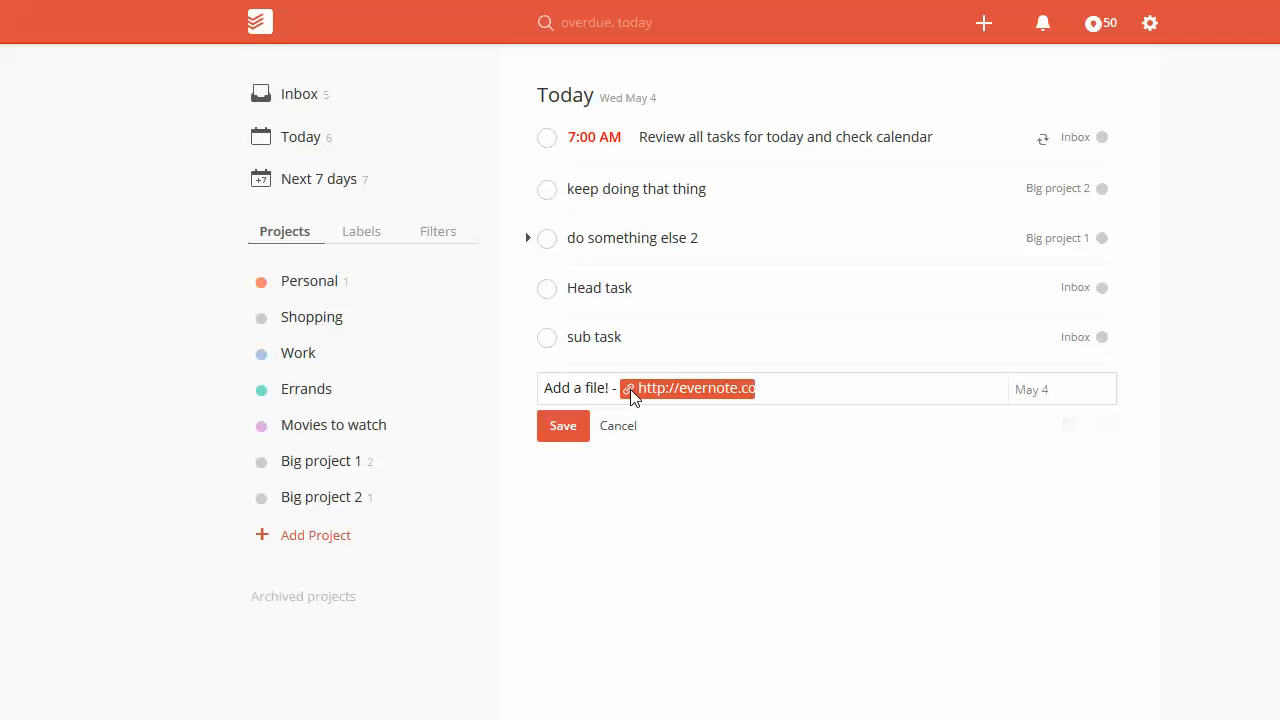
{"action": "mouse_move", "coordinate": [827, 386]}
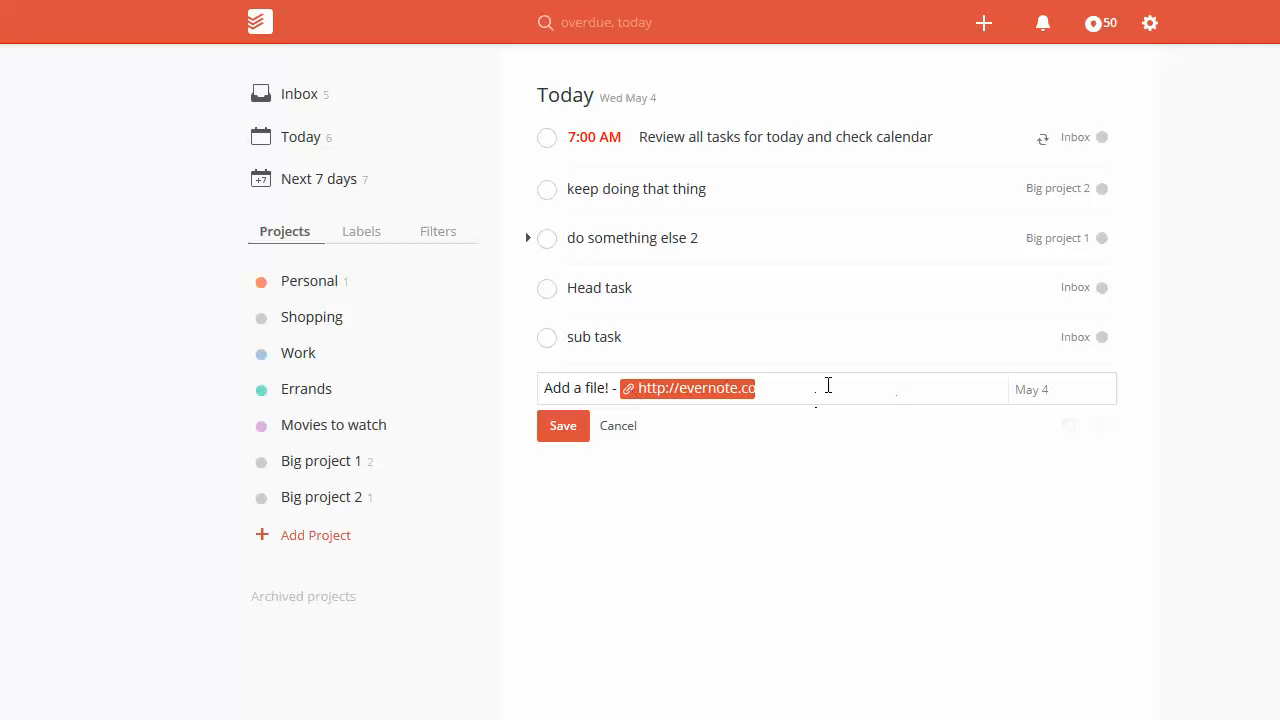